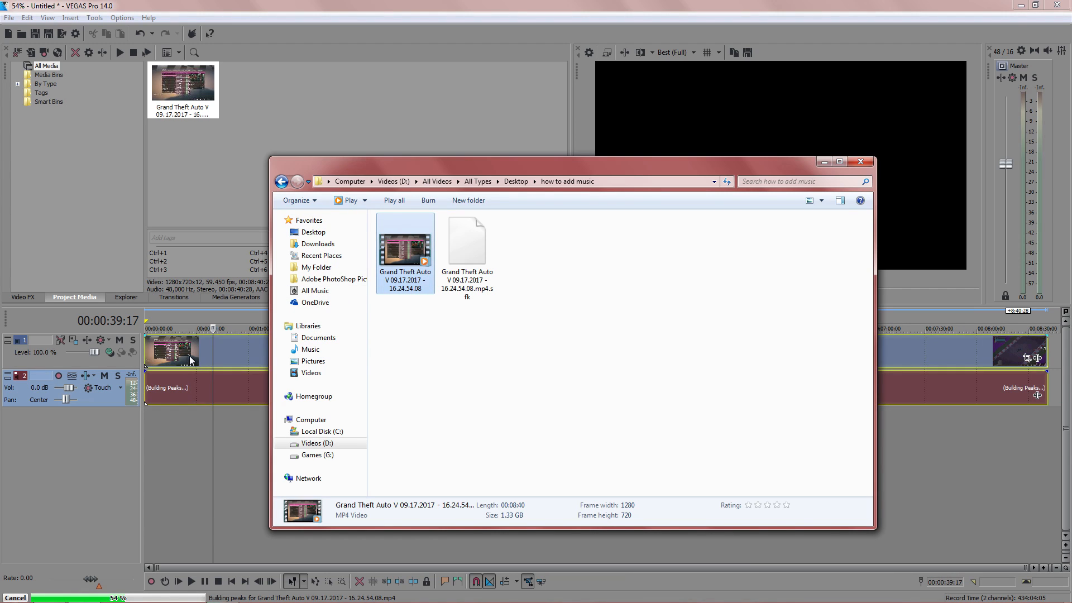
# - Open the File menu with the GTA V clip on the timeline
pyautogui.click(9, 17)
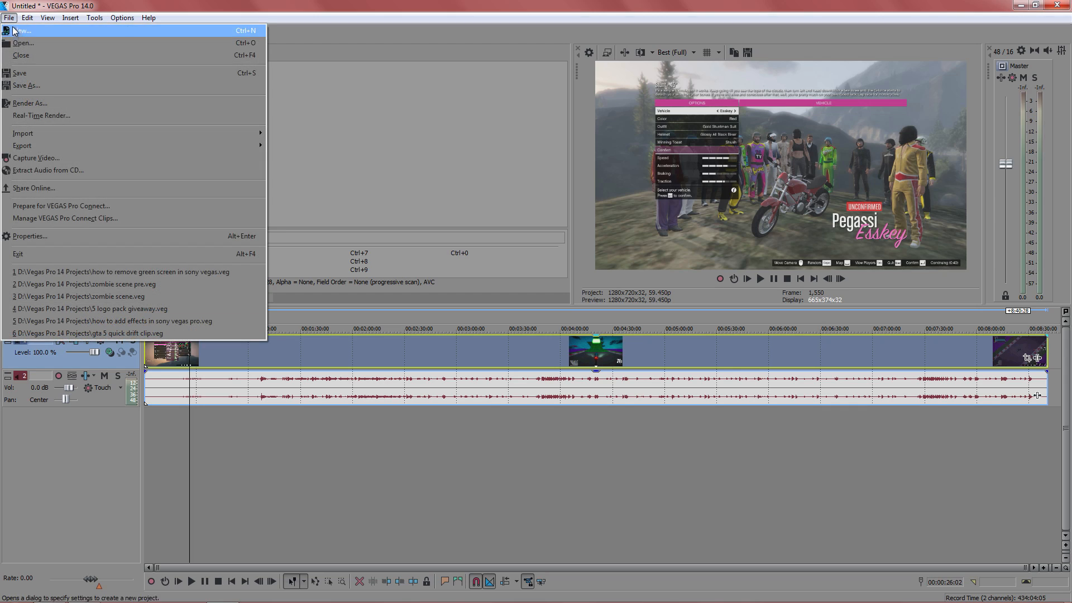
pyautogui.moveTo(23, 42)
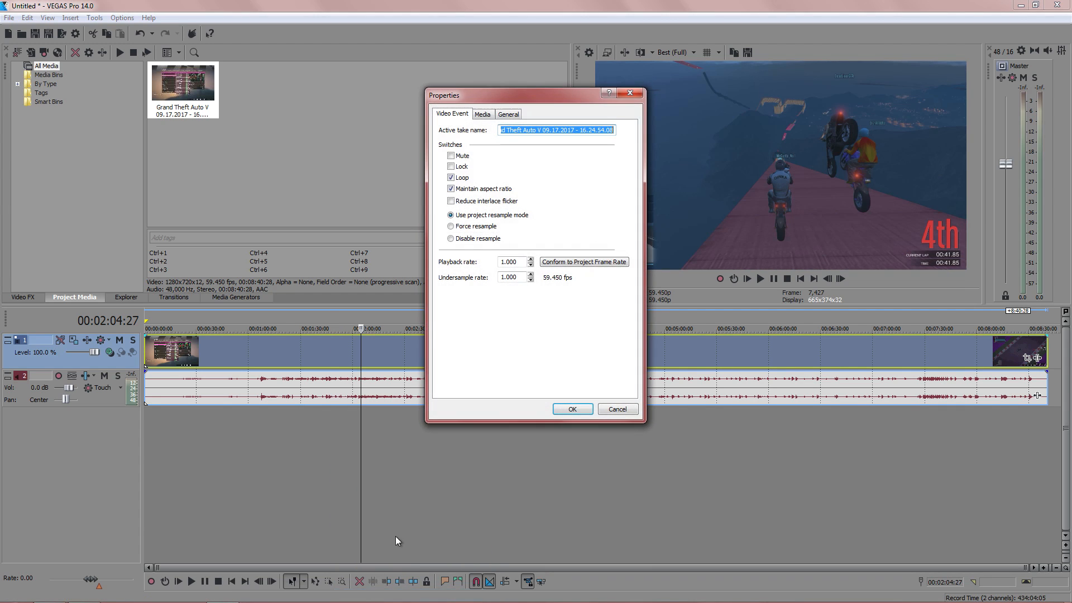
# - Set the gameplay clip's resample mode to Disable resample and confirm
pyautogui.click(451, 238)
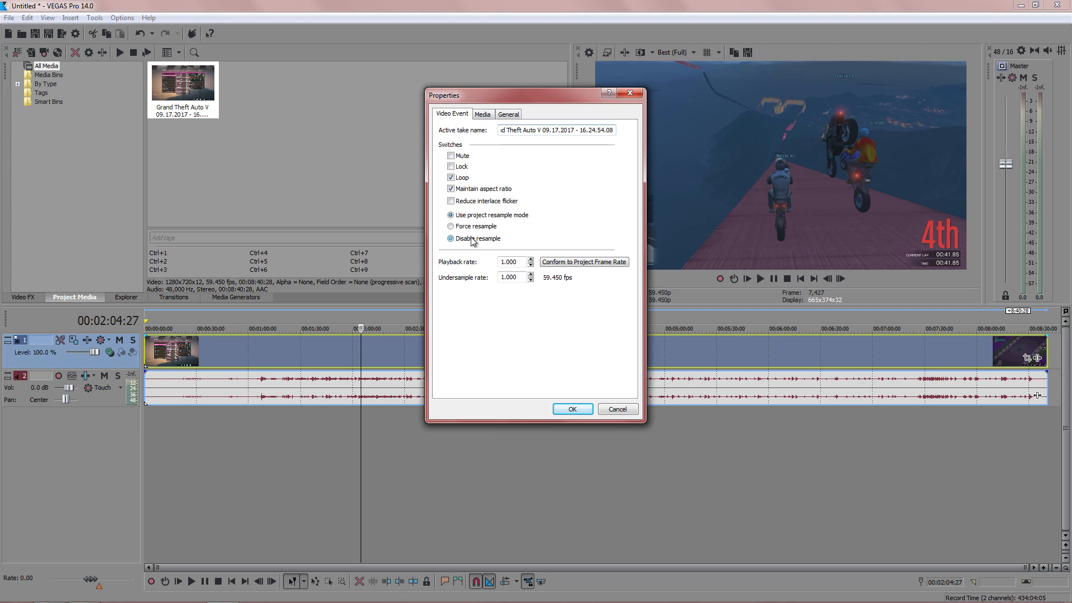
pyautogui.click(572, 409)
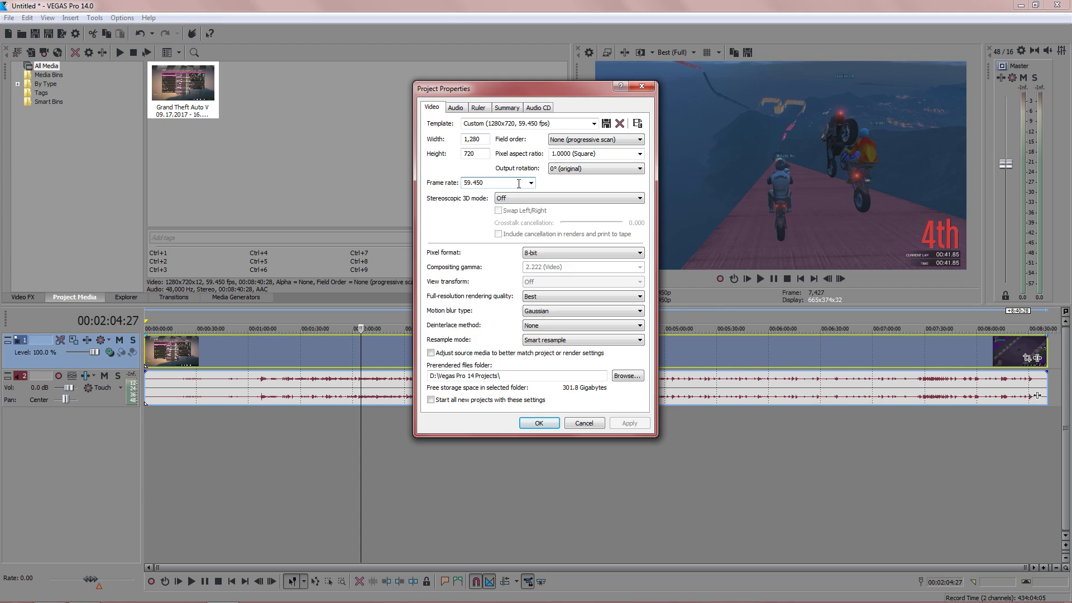
# - Set project frame rate to 60 with Disable resample, applying the 720p 60fps template
pyautogui.tripleClick(489, 182)
pyautogui.write('60.000')
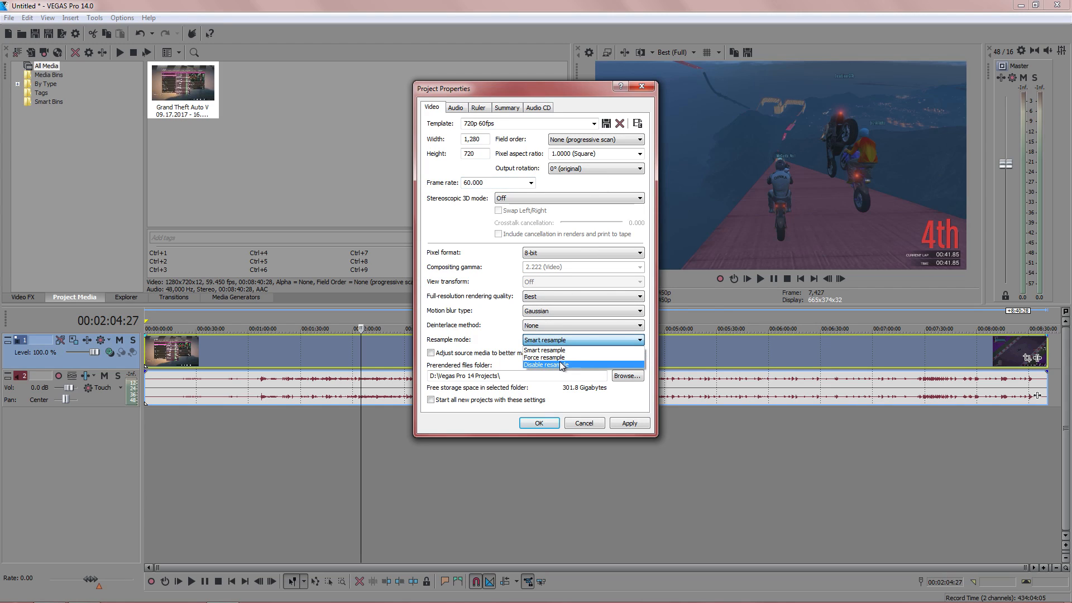
pyautogui.click(545, 364)
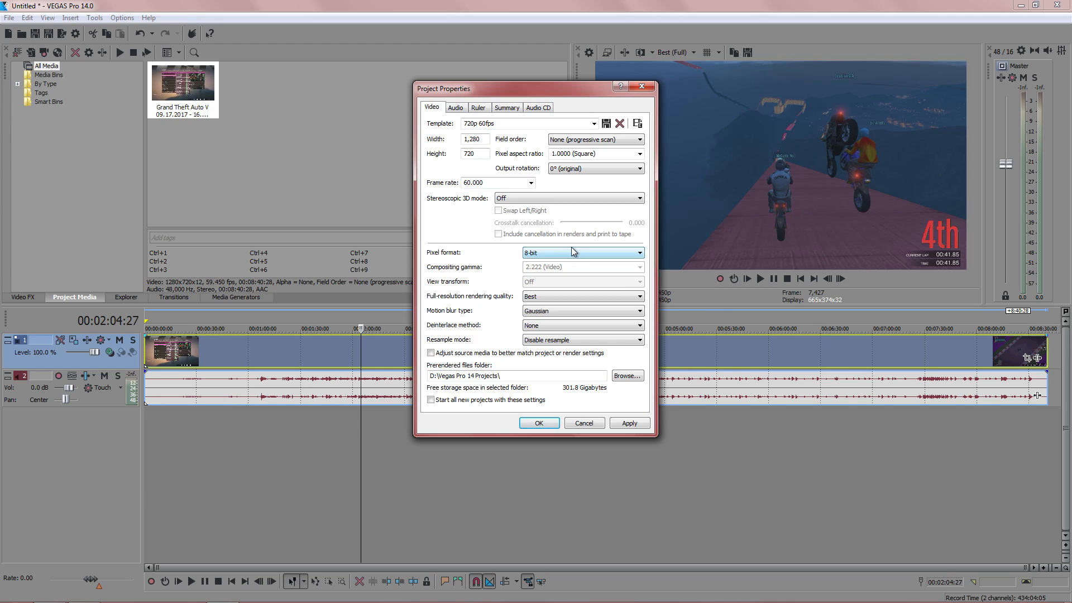
pyautogui.click(474, 153)
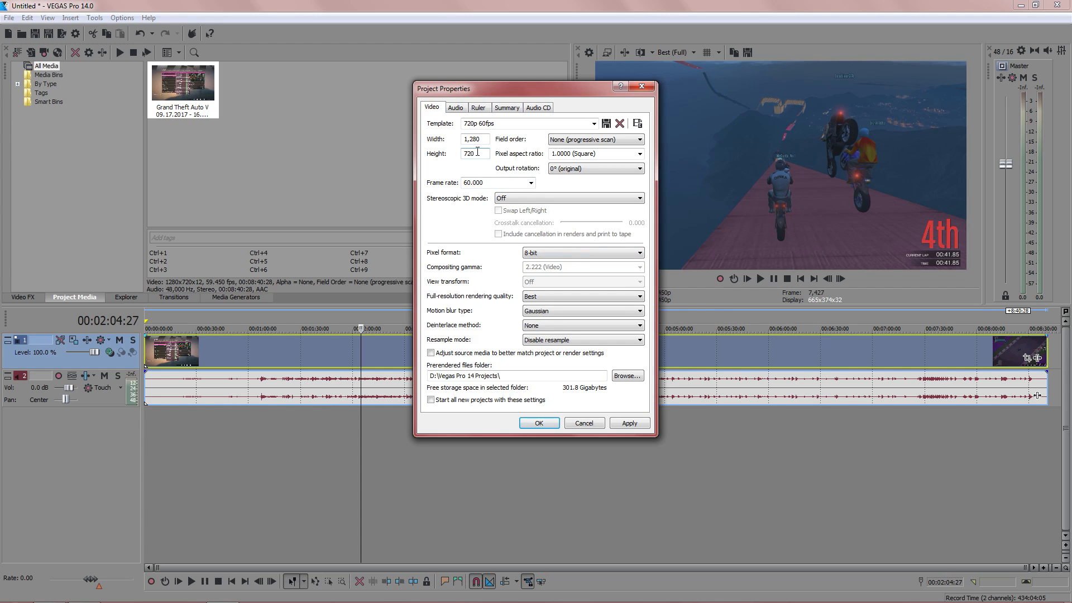
pyautogui.click(628, 423)
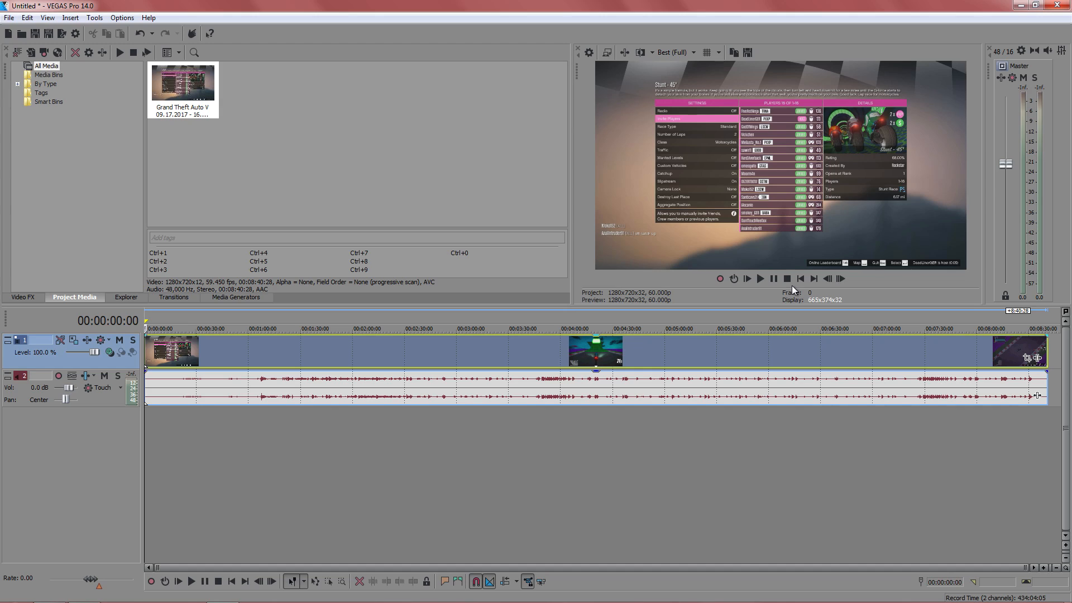
pyautogui.moveTo(794, 318)
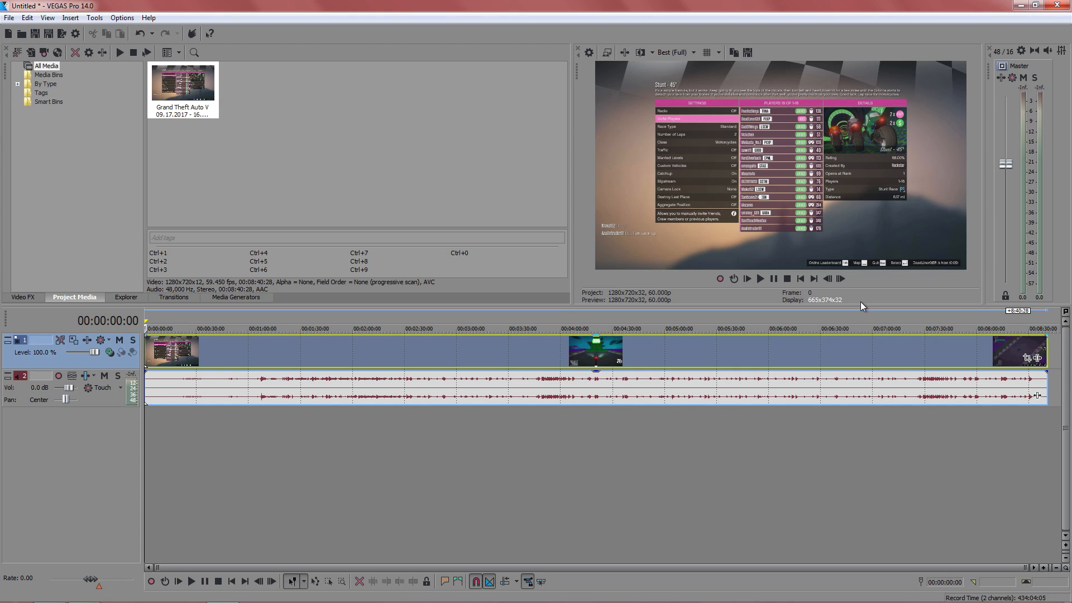
pyautogui.moveTo(863, 299)
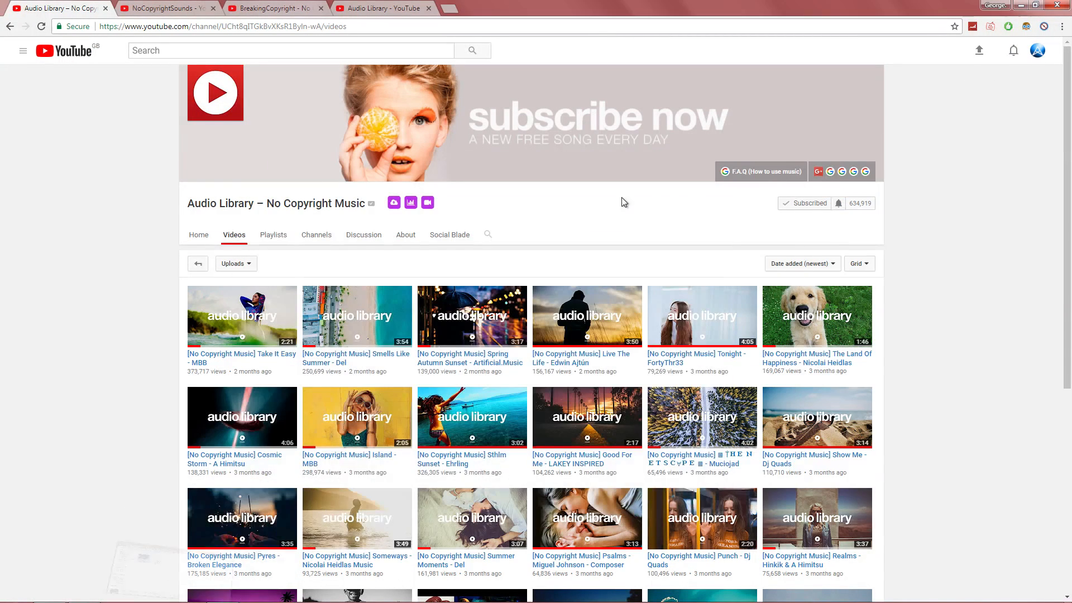
pyautogui.moveTo(127, 234)
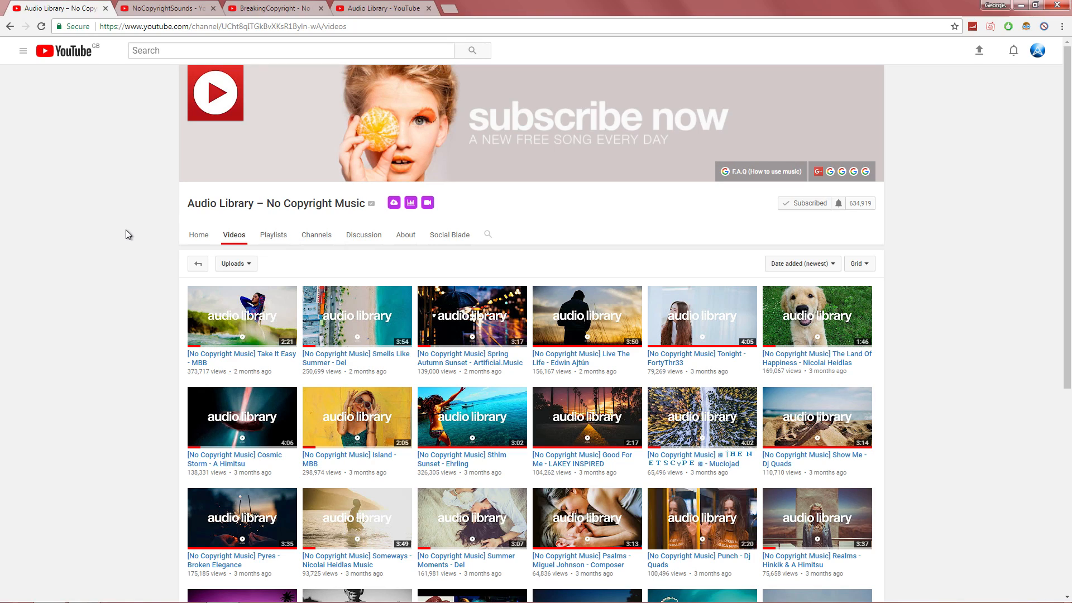
pyautogui.moveTo(894, 124)
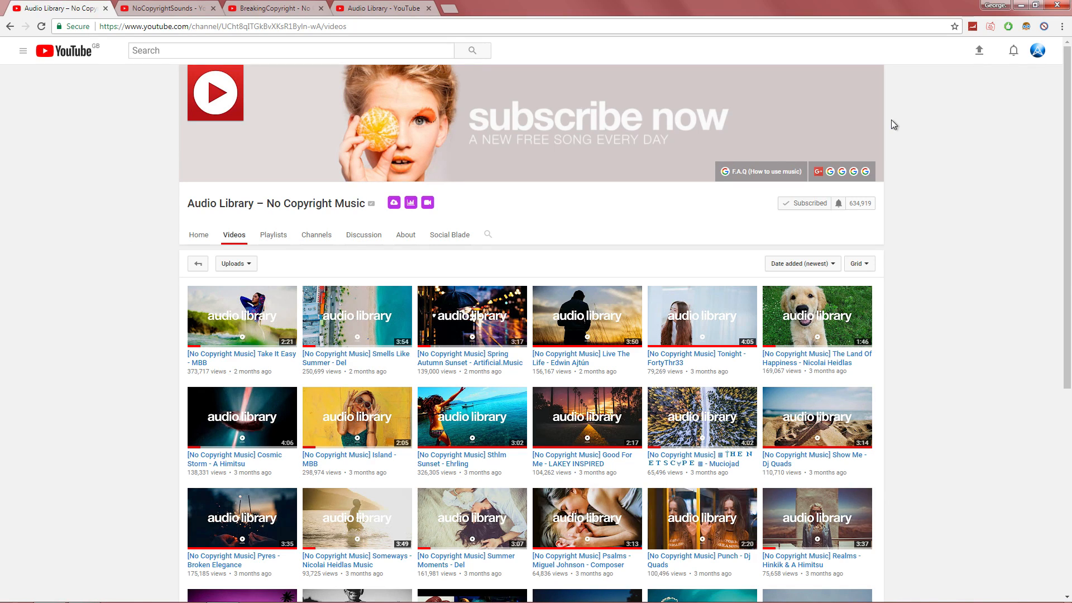
pyautogui.moveTo(247, 220)
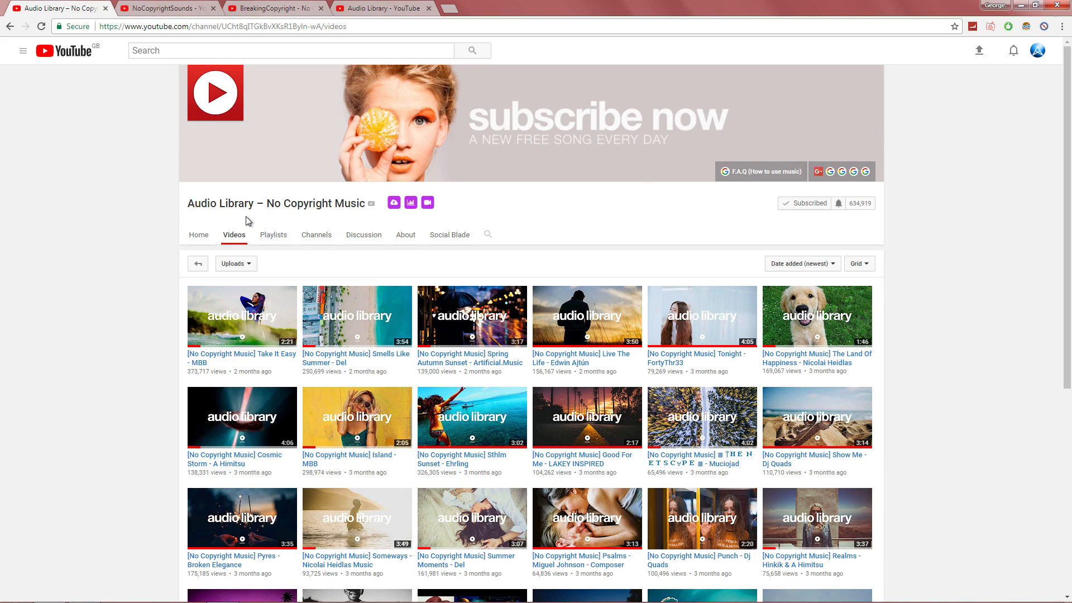
pyautogui.moveTo(321, 254)
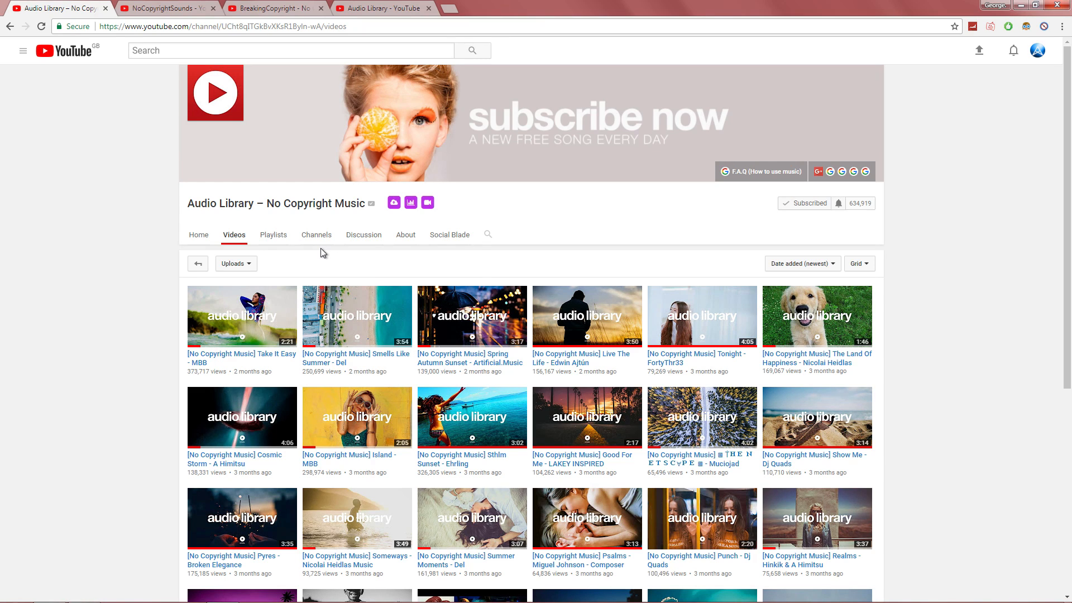
# - Switch to the Audio Library – No Copyright Music browser tab
pyautogui.click(168, 7)
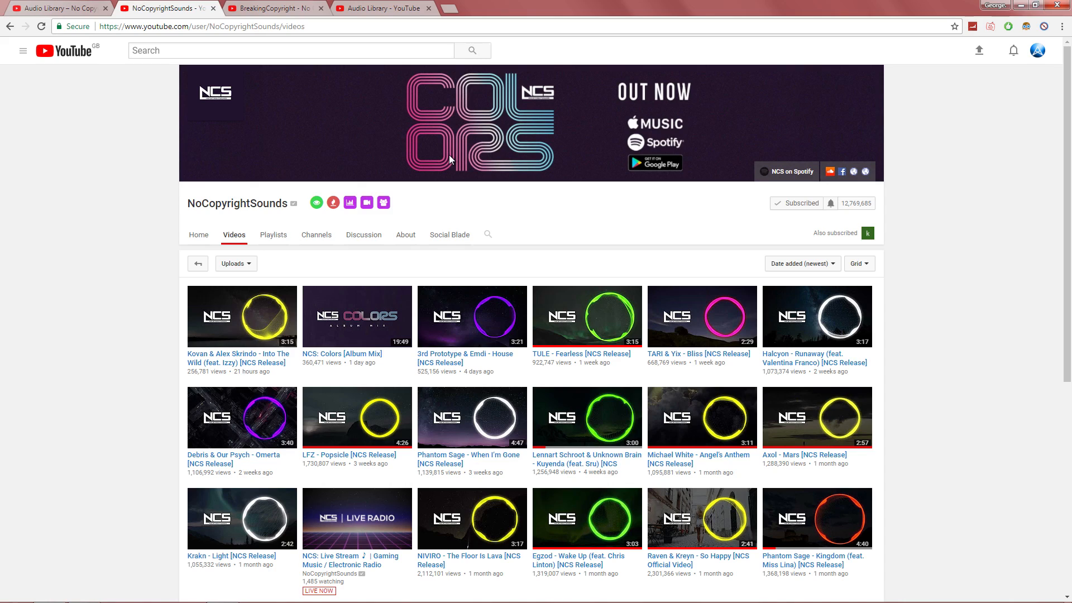
pyautogui.moveTo(560, 390)
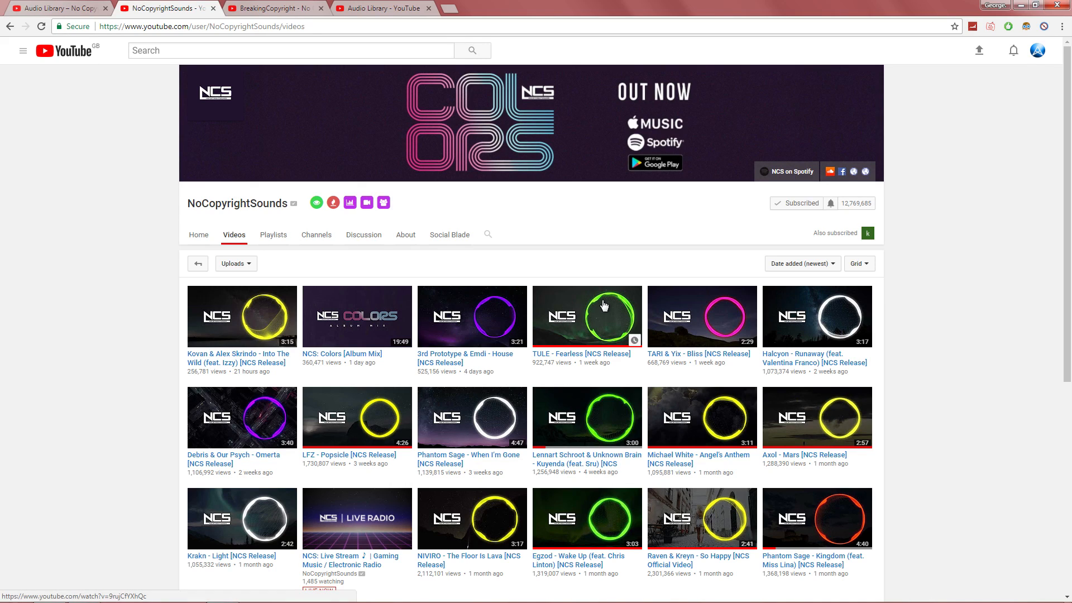
pyautogui.moveTo(622, 332)
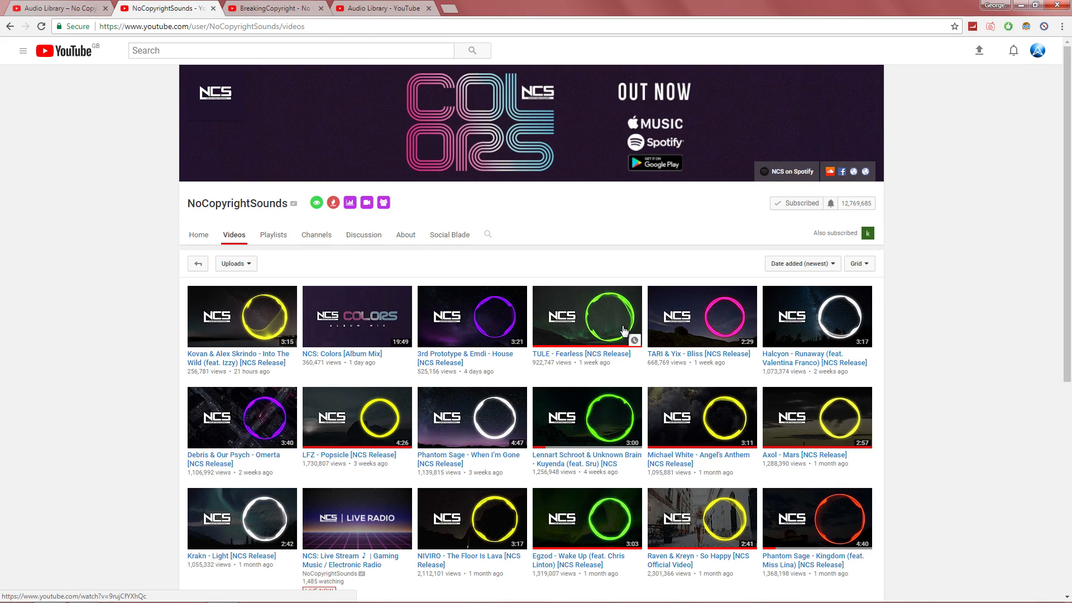
pyautogui.moveTo(608, 317)
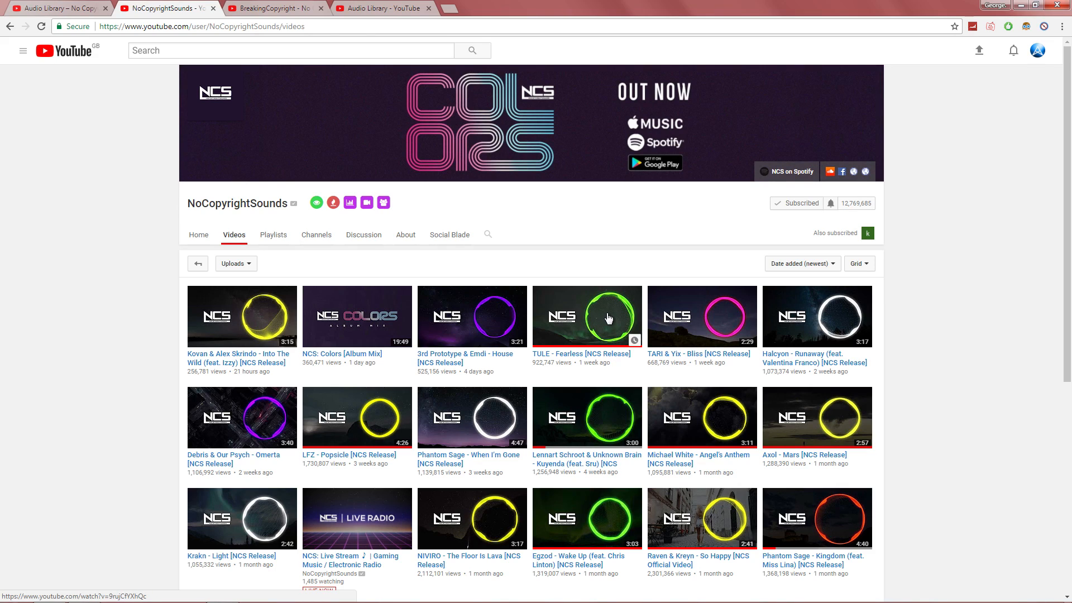
pyautogui.moveTo(479, 317)
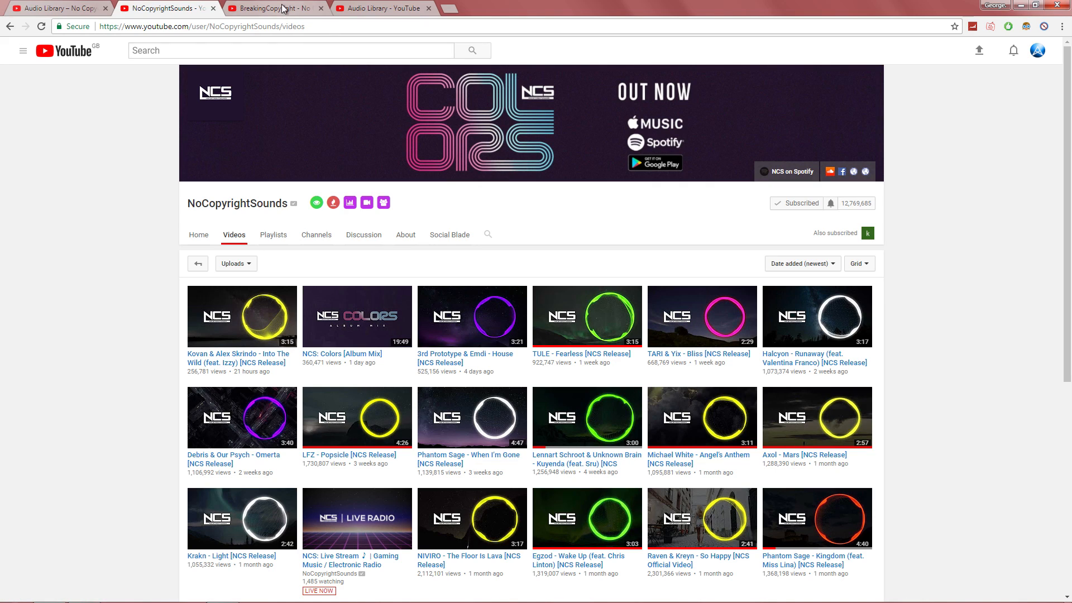
# - Switch to the BreakingCopyright – No Copyright Music browser tab
pyautogui.click(269, 7)
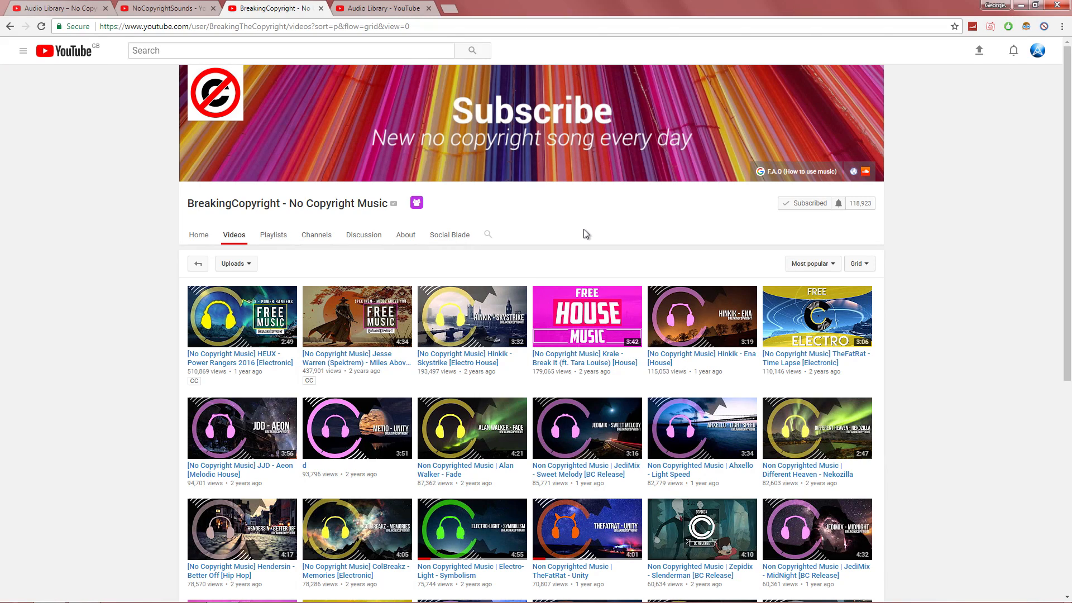
pyautogui.moveTo(478, 90)
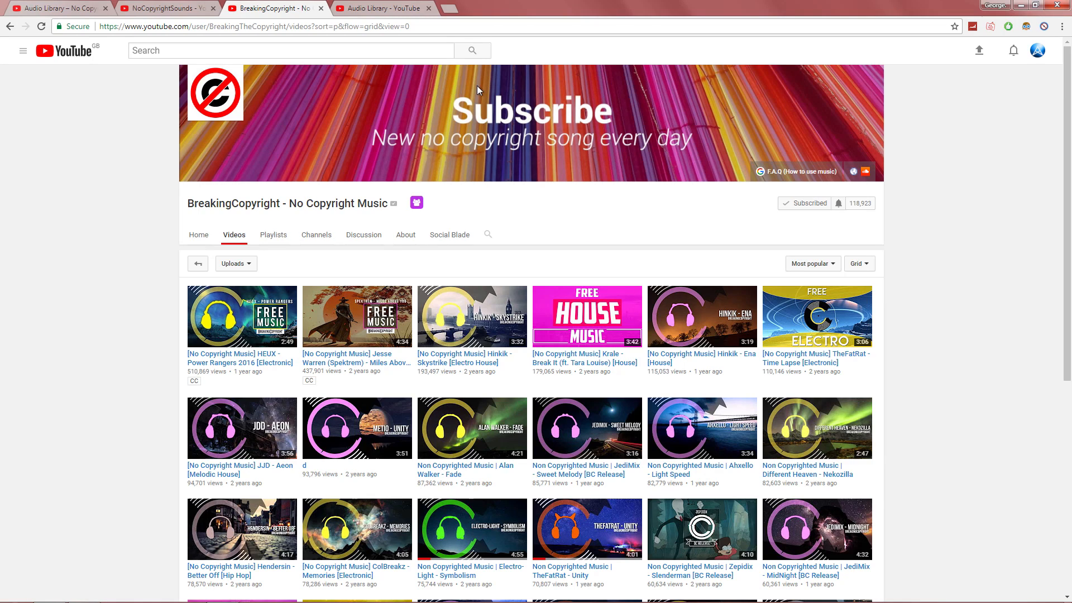
pyautogui.click(383, 8)
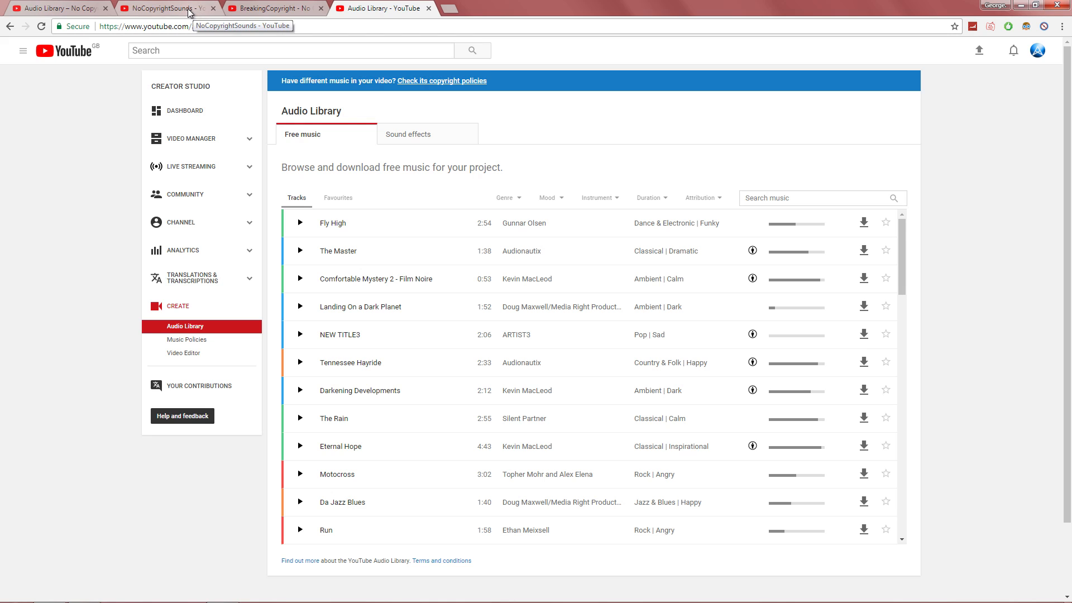
# - Switch to the NoCopyrightSounds tab showing the Kuyenda NCS Release video
pyautogui.click(165, 7)
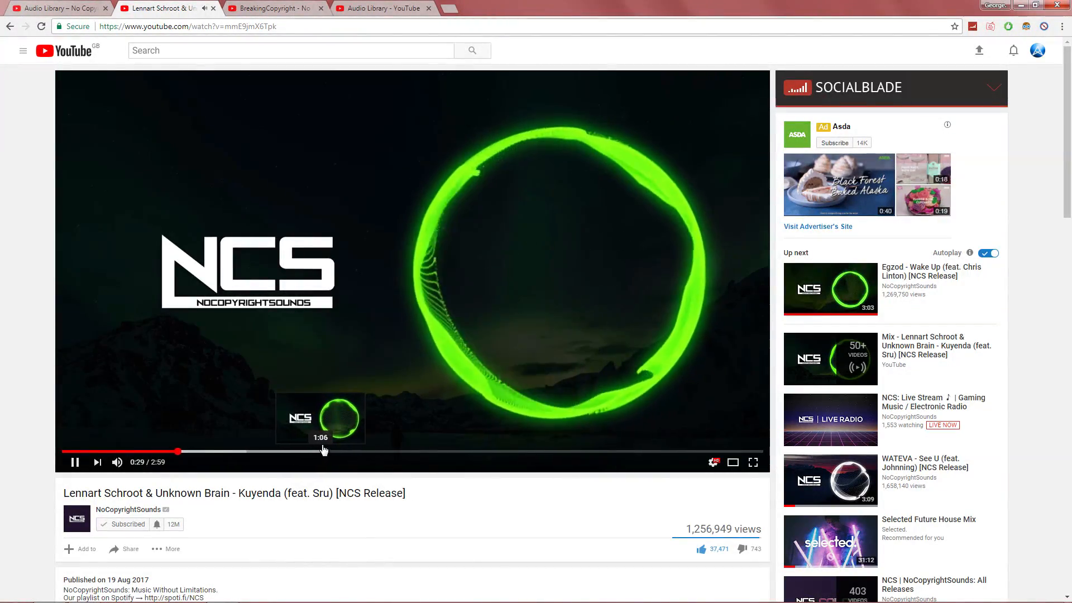
pyautogui.moveTo(253, 451)
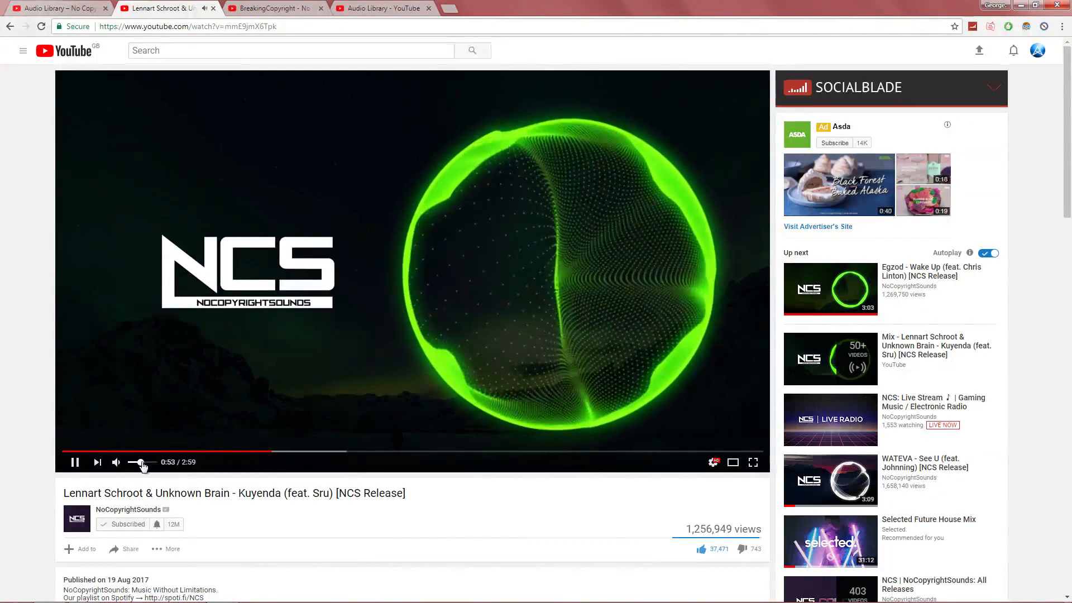
# - Pause Kuyenda, expand its description, and download the track via ncs.io's FREE DL
pyautogui.click(74, 463)
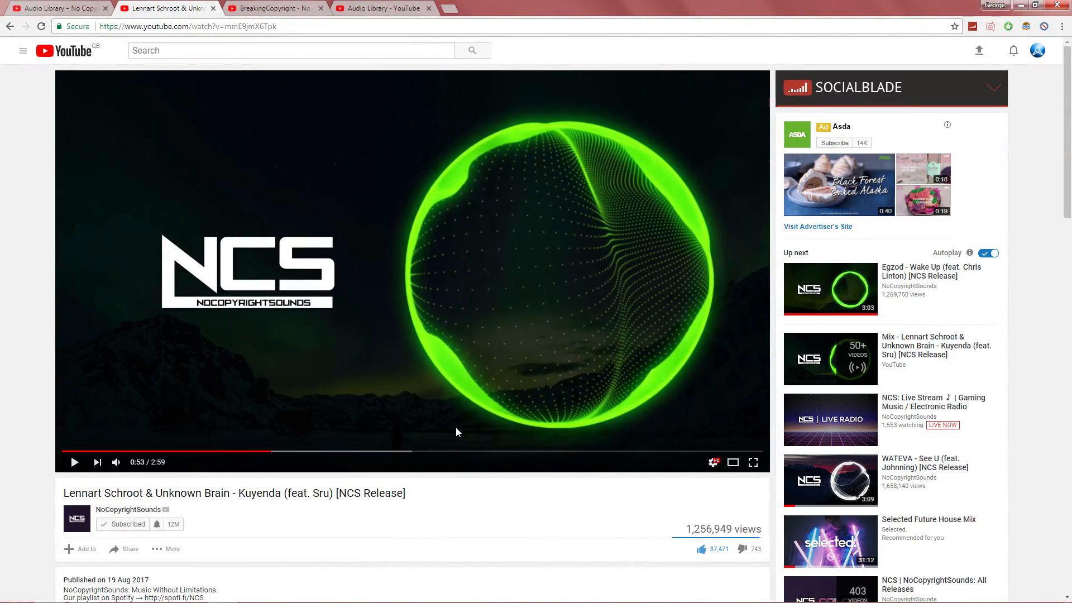
pyautogui.scroll(-3)
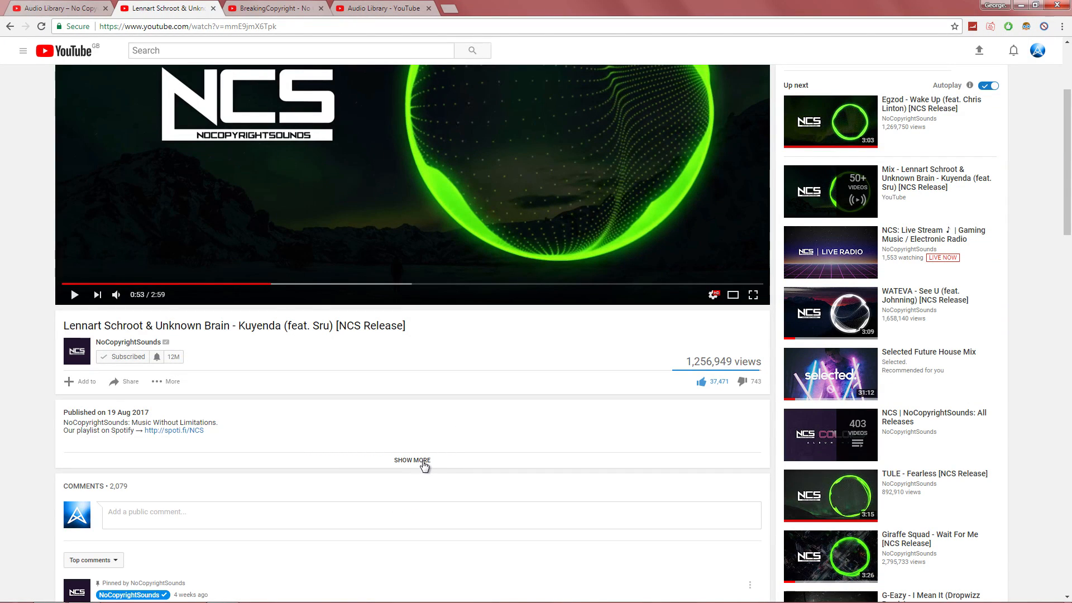
pyautogui.click(412, 459)
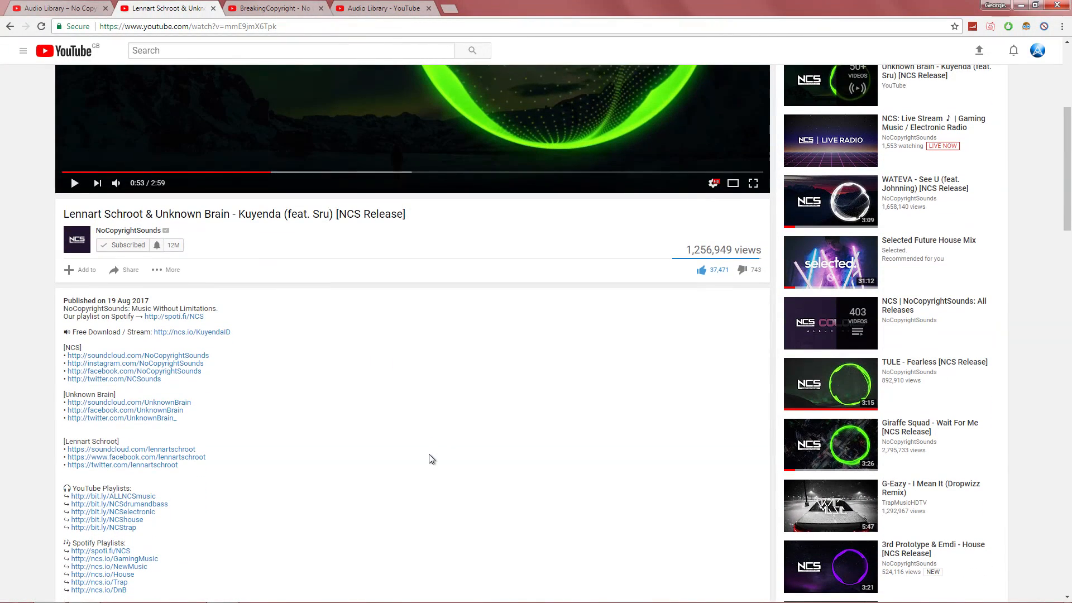
pyautogui.scroll(-3)
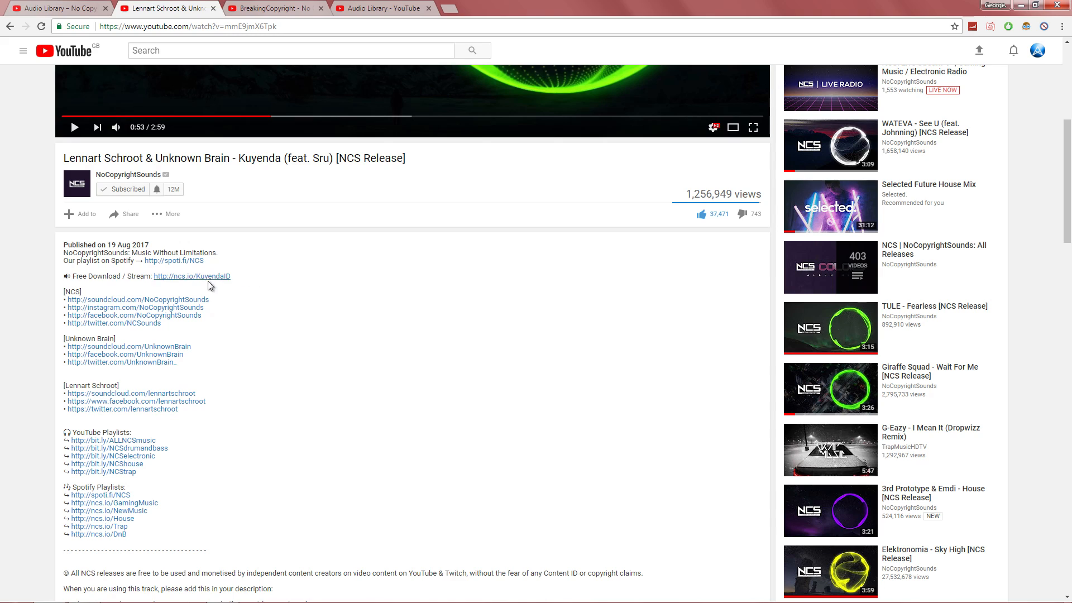
pyautogui.moveTo(192, 276)
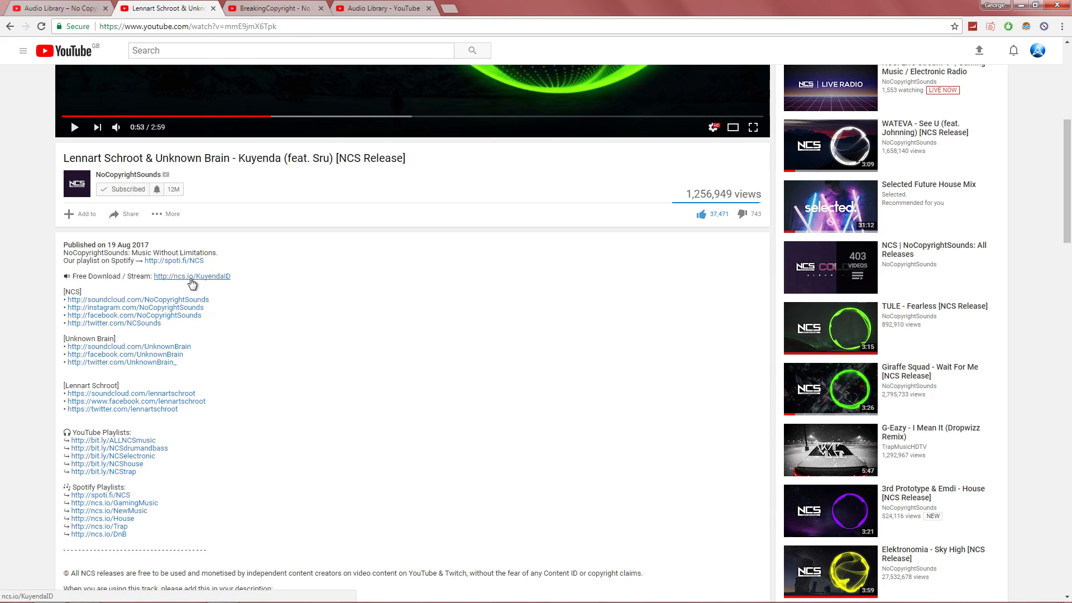
pyautogui.click(192, 277)
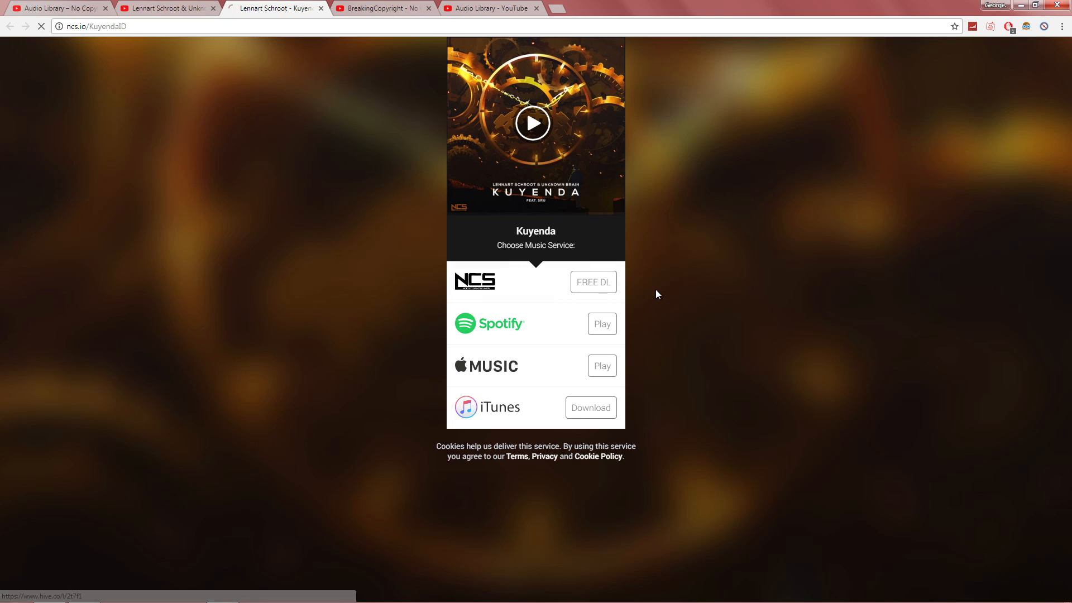
pyautogui.click(592, 281)
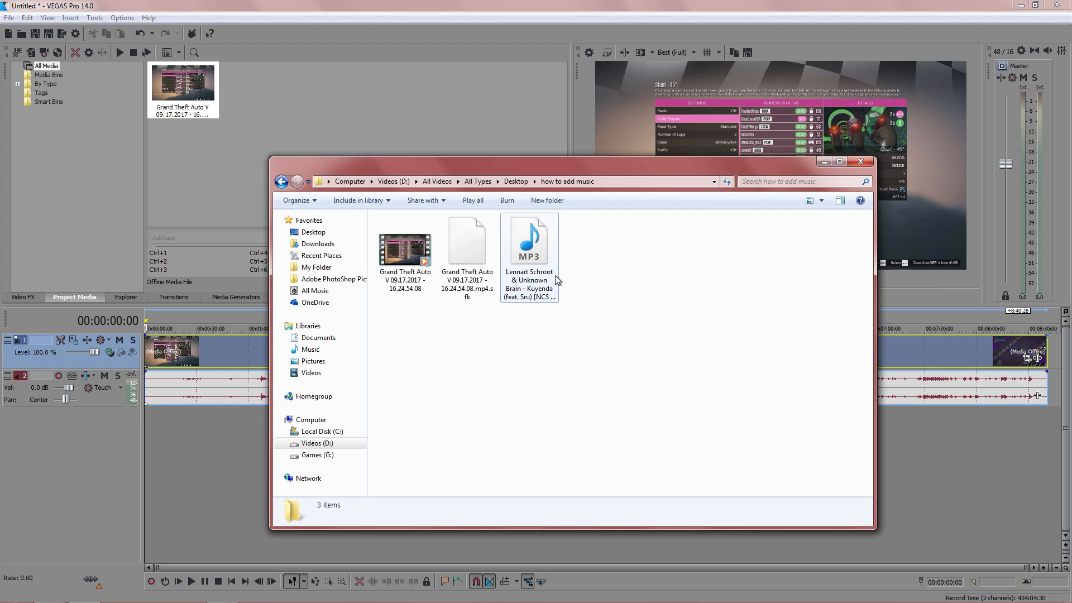
# - Select the downloaded Kuyenda MP3 in Explorer to bring onto the timeline
pyautogui.click(529, 242)
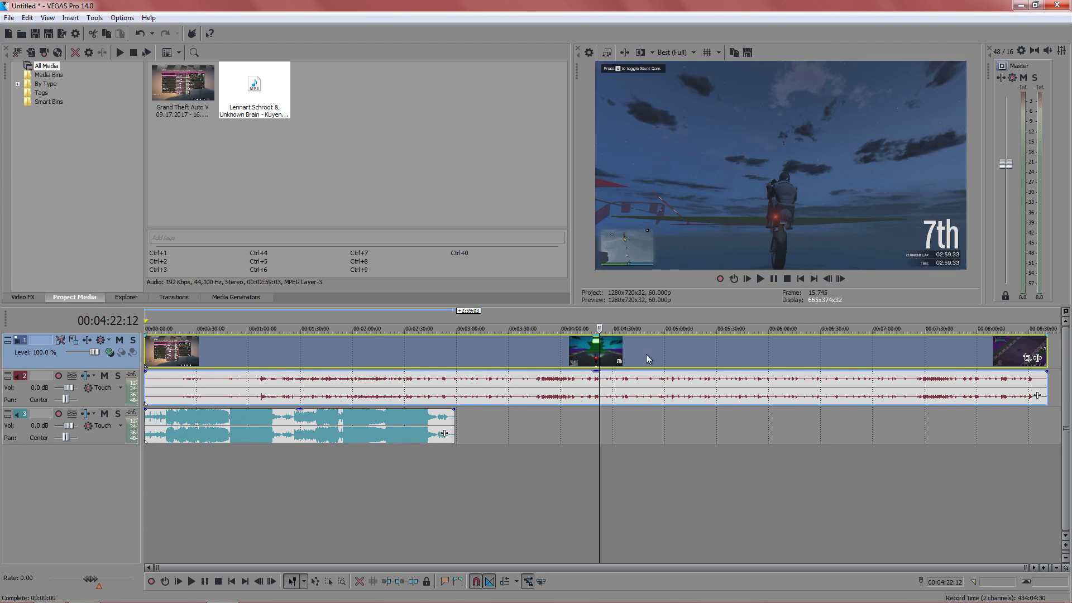
pyautogui.moveTo(633, 356)
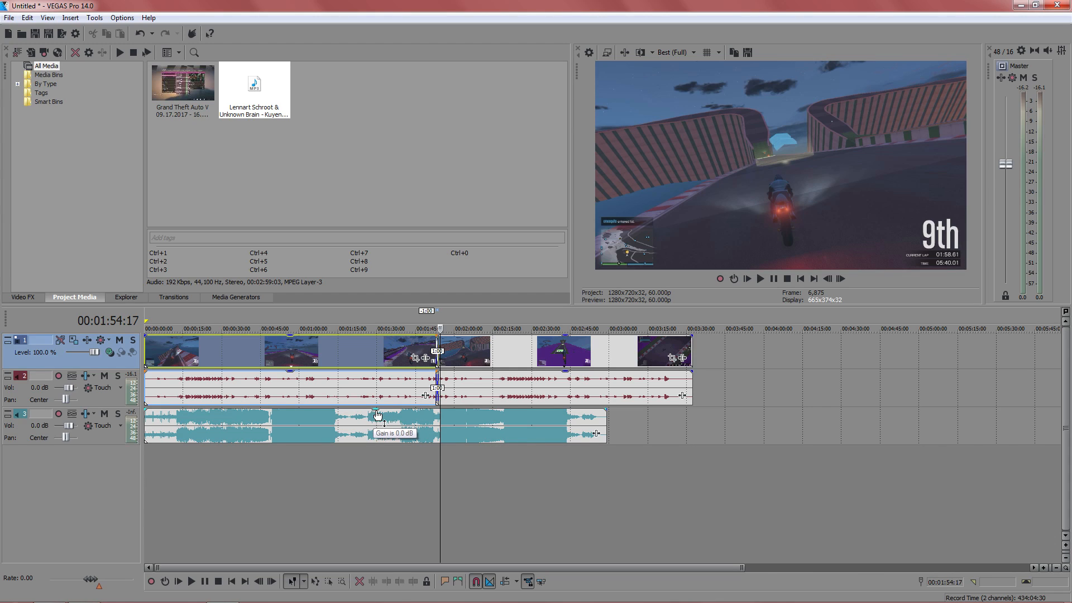
# - Adjust the music clip's gain and lower the music track volume to -2.8 dB
pyautogui.moveTo(377, 415); pyautogui.dragTo(366, 427)
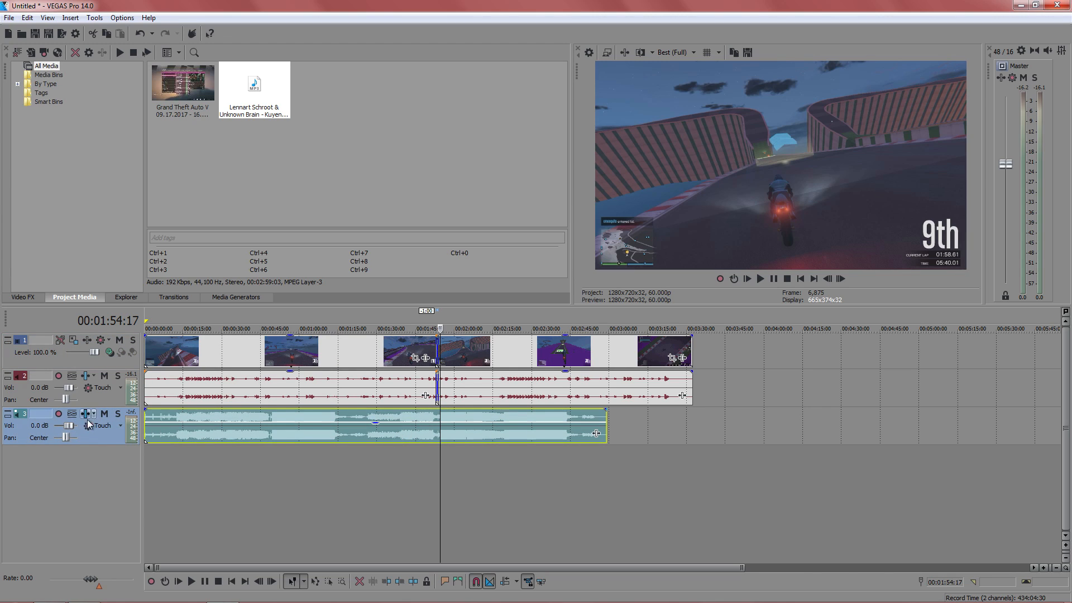
pyautogui.moveTo(76, 425); pyautogui.dragTo(67, 426)
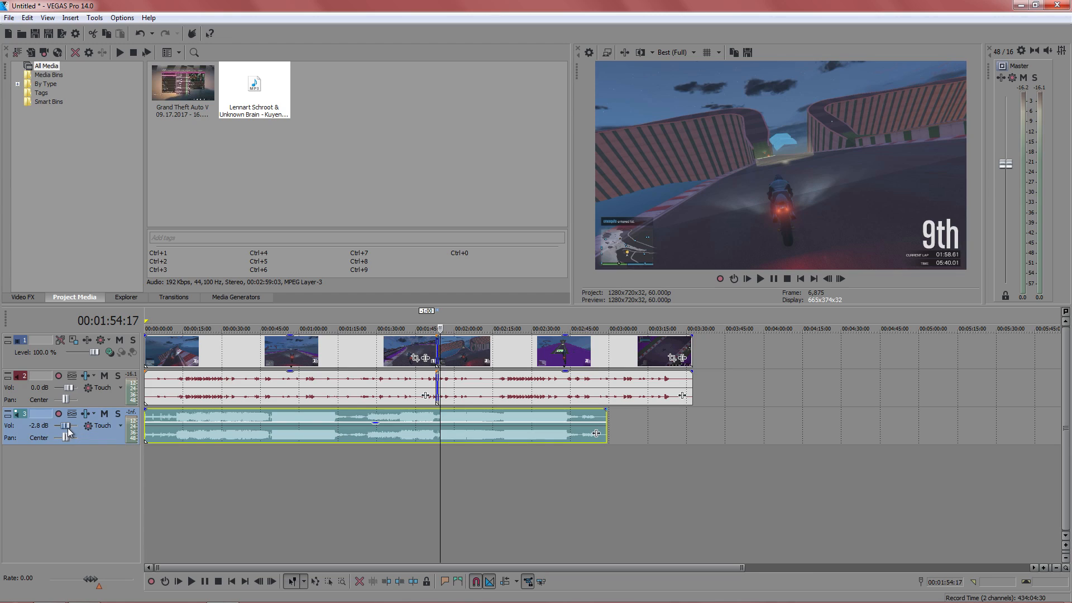
pyautogui.moveTo(744, 417)
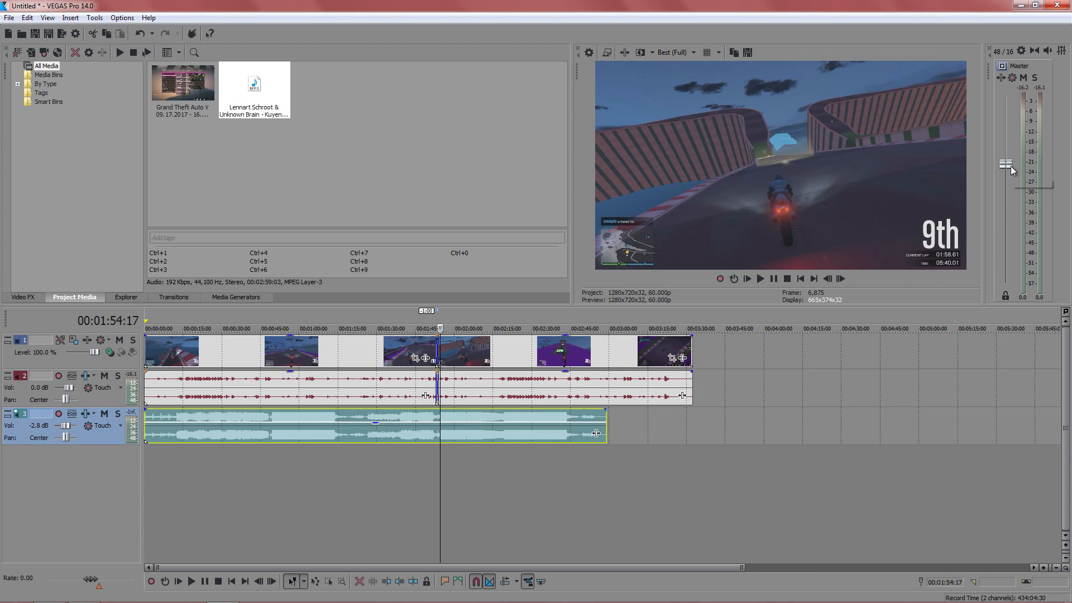
pyautogui.moveTo(1006, 166)
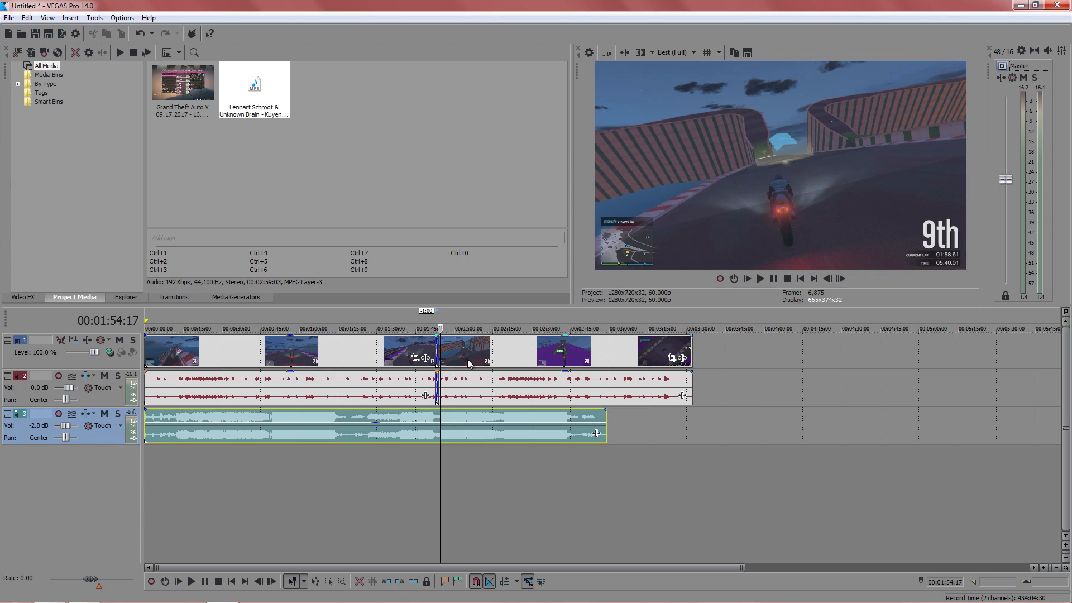
pyautogui.moveTo(648, 344)
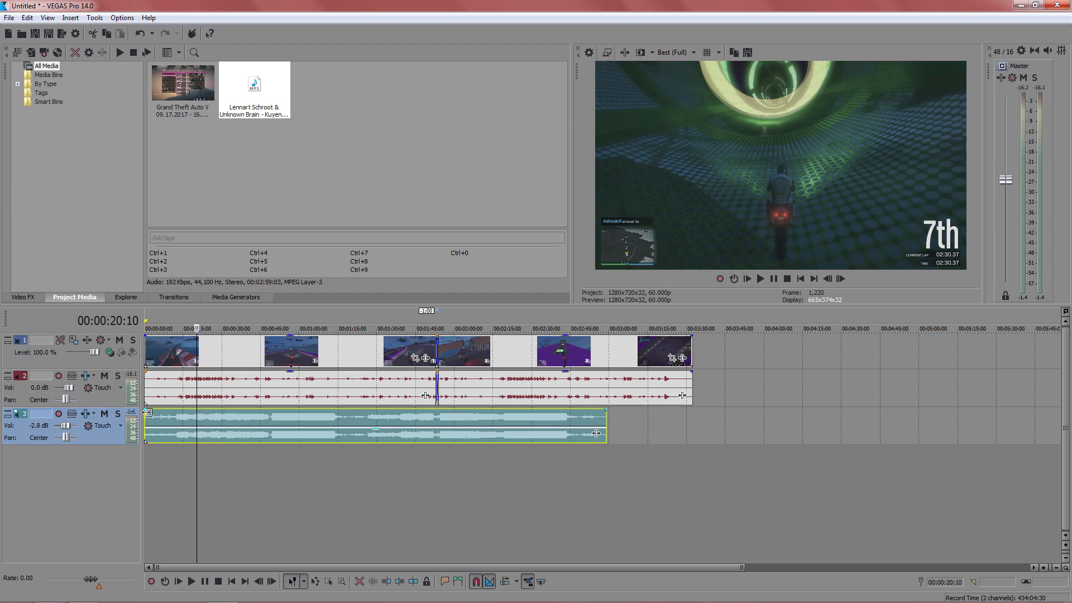
# - Add a fade-in at the music clip's start and a shaped fade-out at its end, then preview
pyautogui.moveTo(146, 413); pyautogui.dragTo(176, 418)
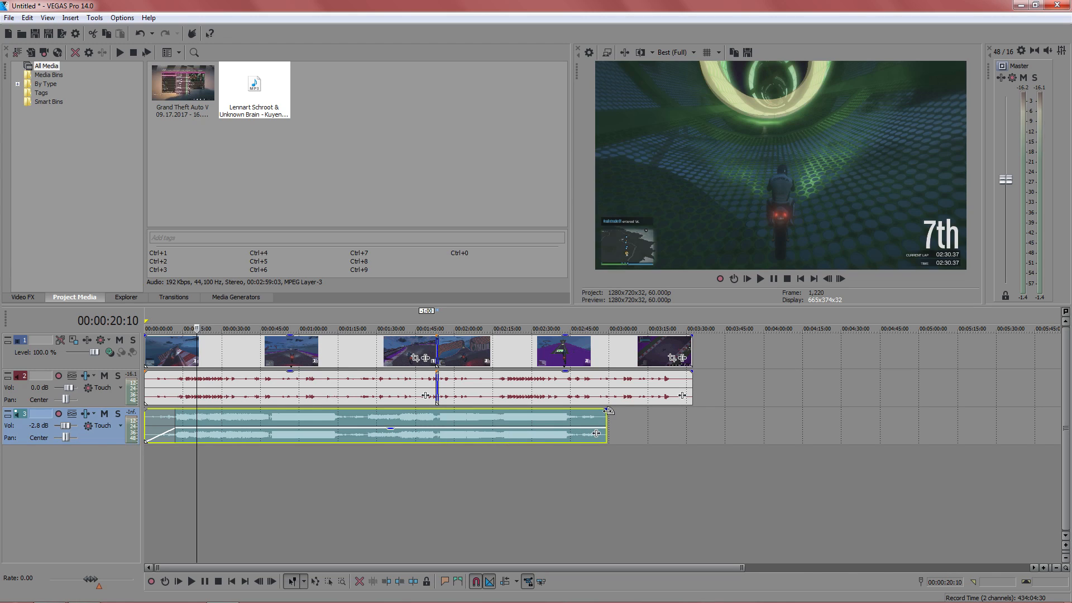
pyautogui.moveTo(157, 421)
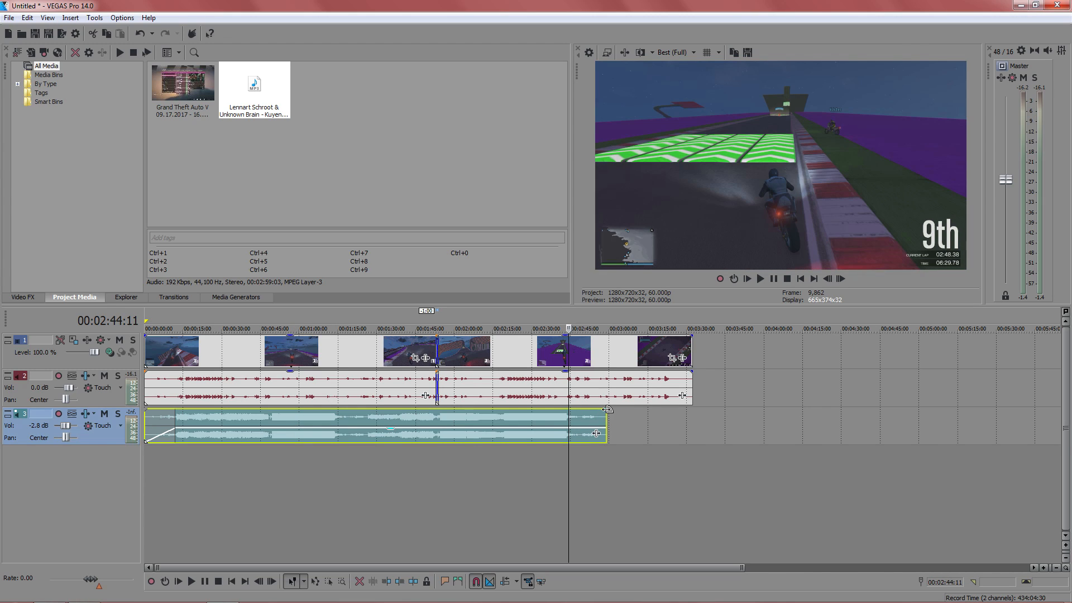
pyautogui.moveTo(602, 409); pyautogui.dragTo(583, 431)
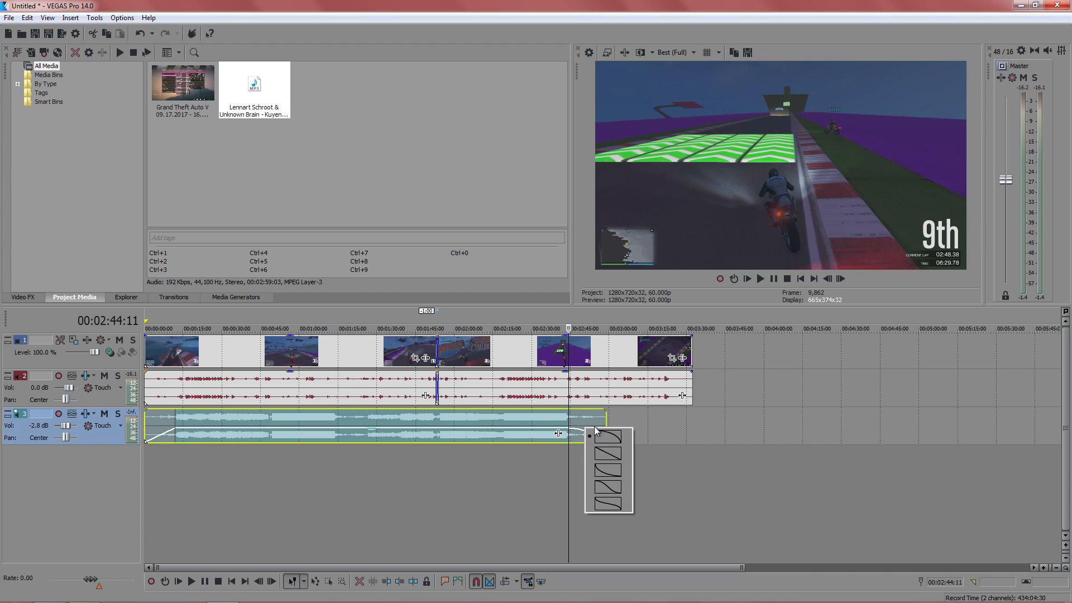
pyautogui.click(607, 436)
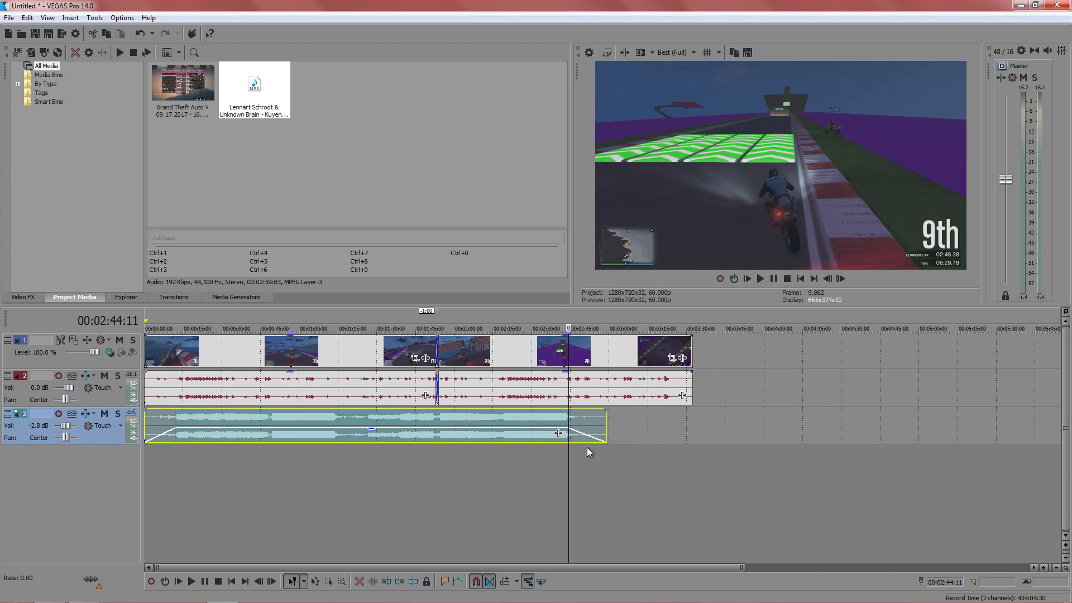
pyautogui.click(759, 278)
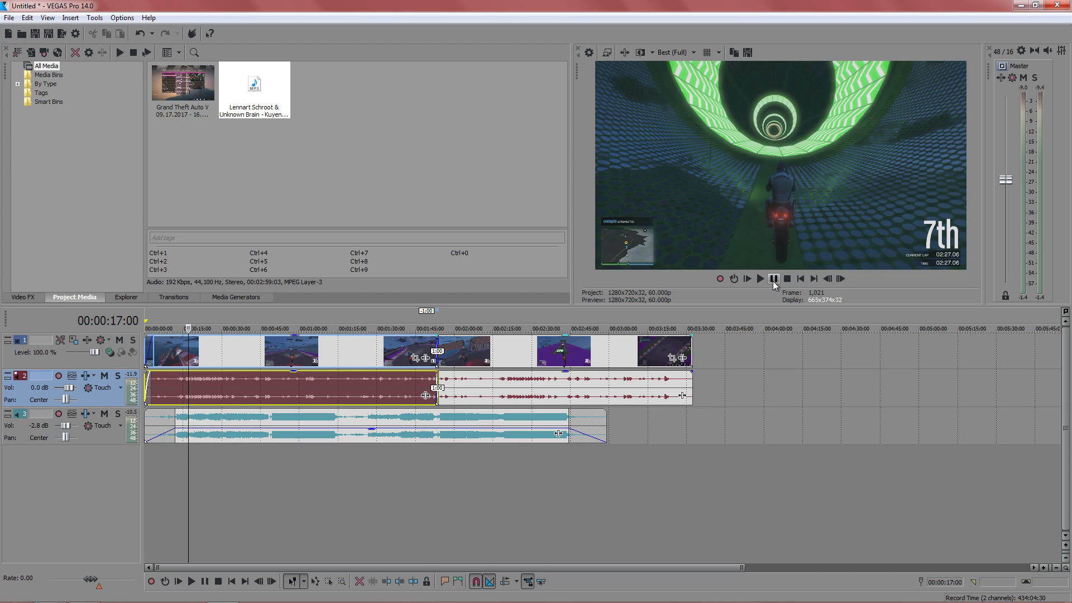